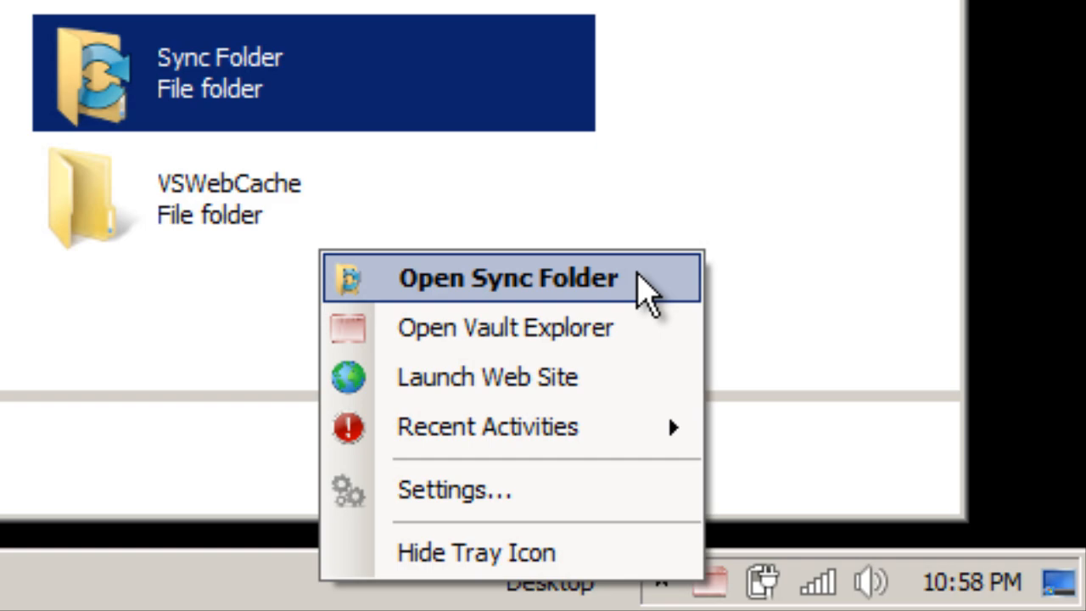
Open the still-empty local Sync Folder from the Vault tray menu
click(508, 278)
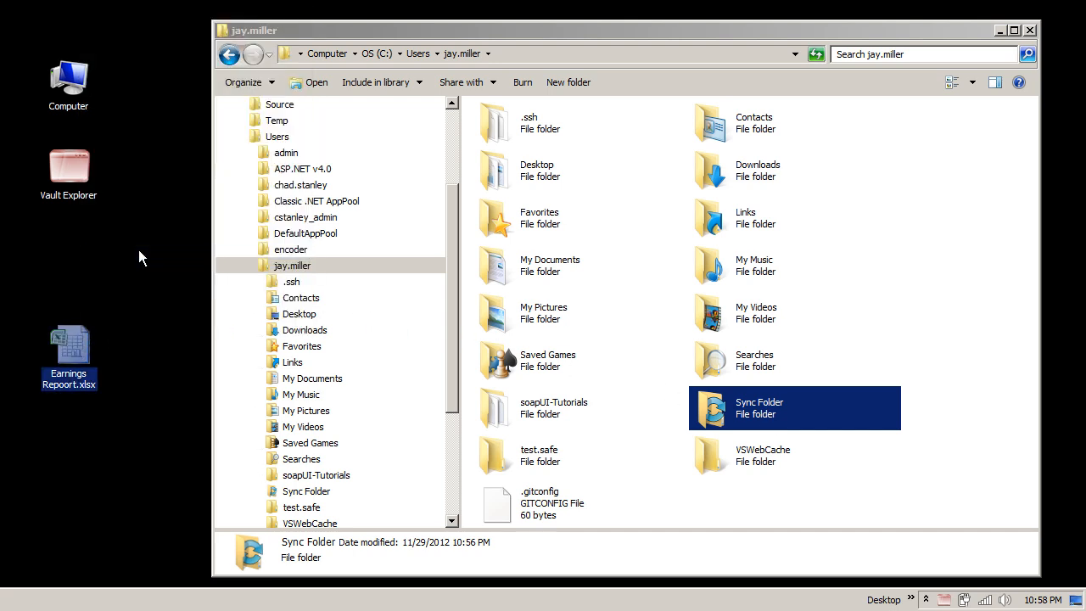
double_click(758, 407)
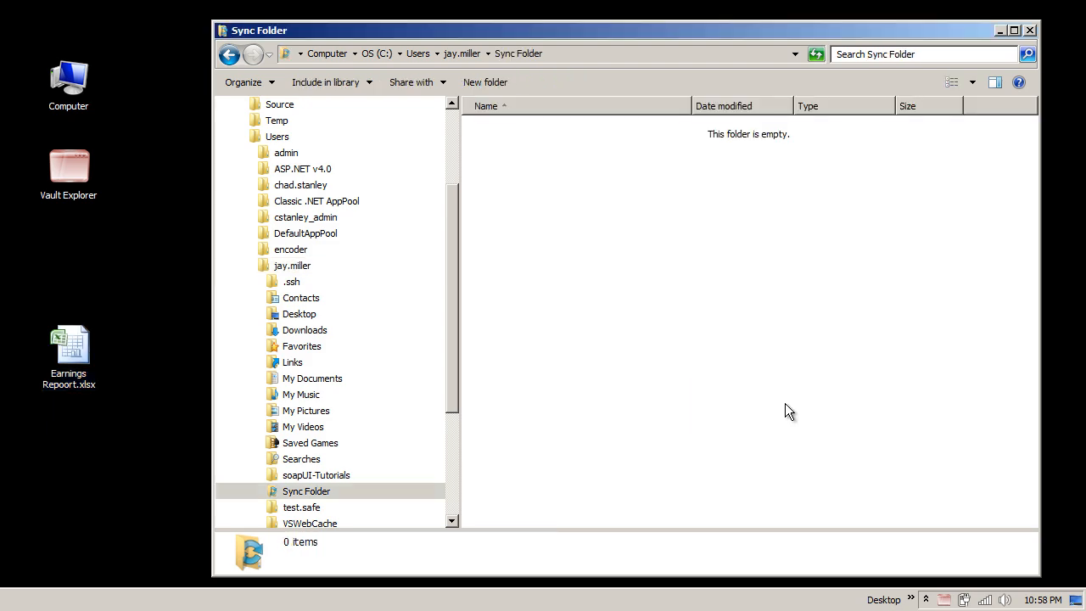
Paste the copied Earnings Report spreadsheet into the empty Sync Folder
right_click(789, 412)
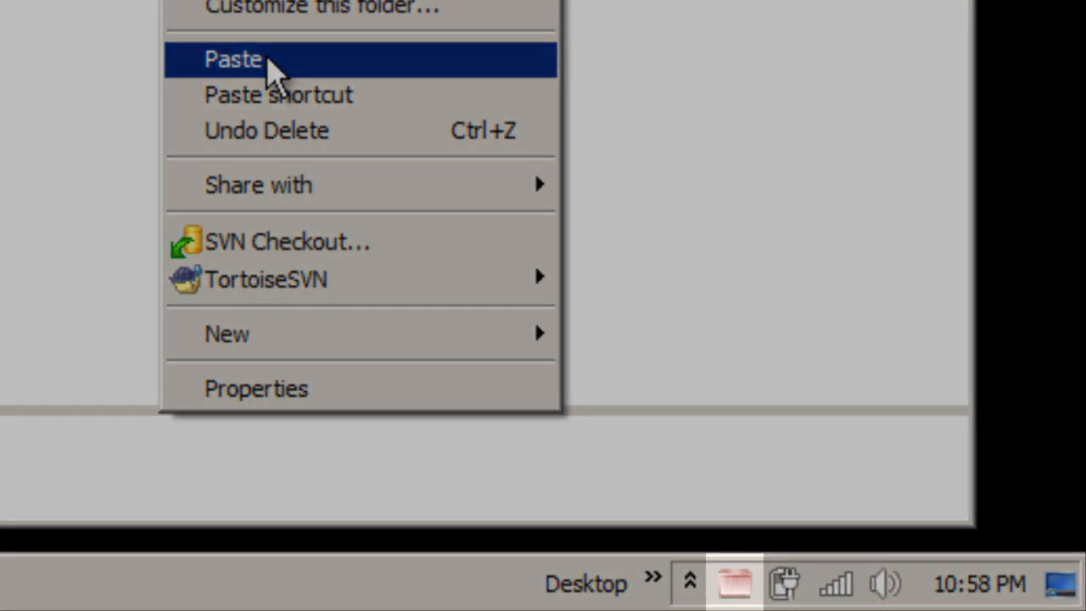
click(234, 58)
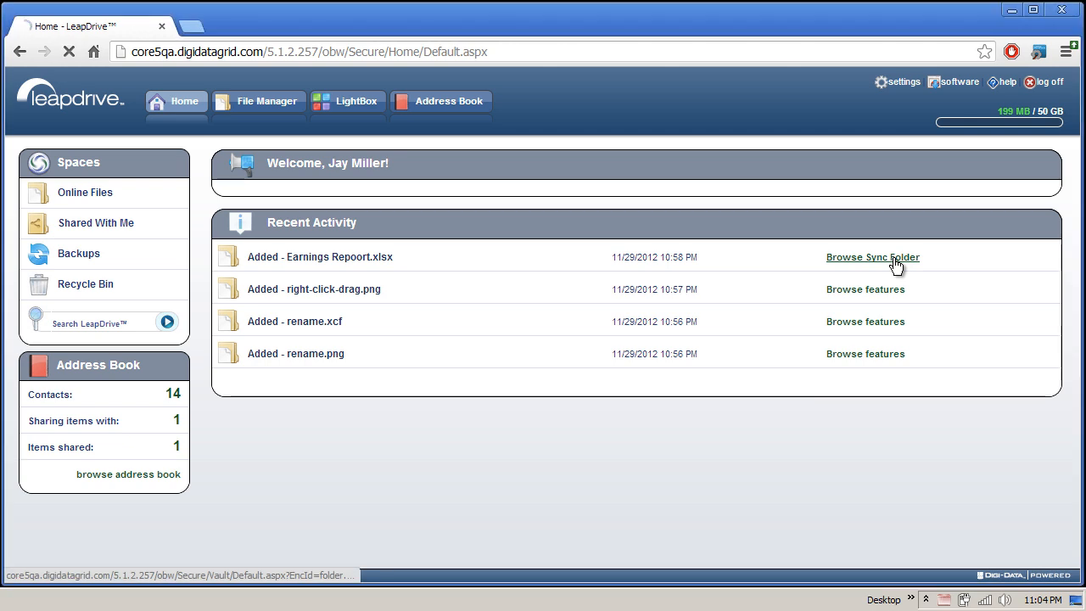
Upload Core Design Retrospective.docx into the web Sync Folder beside the earnings spreadsheet
click(872, 257)
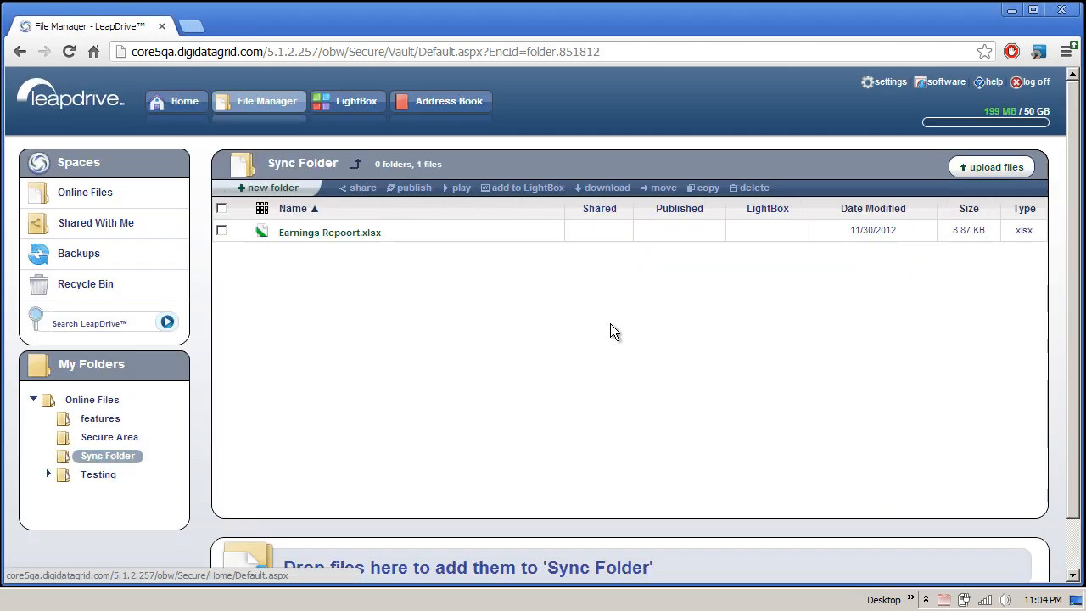
mouse_move(969, 197)
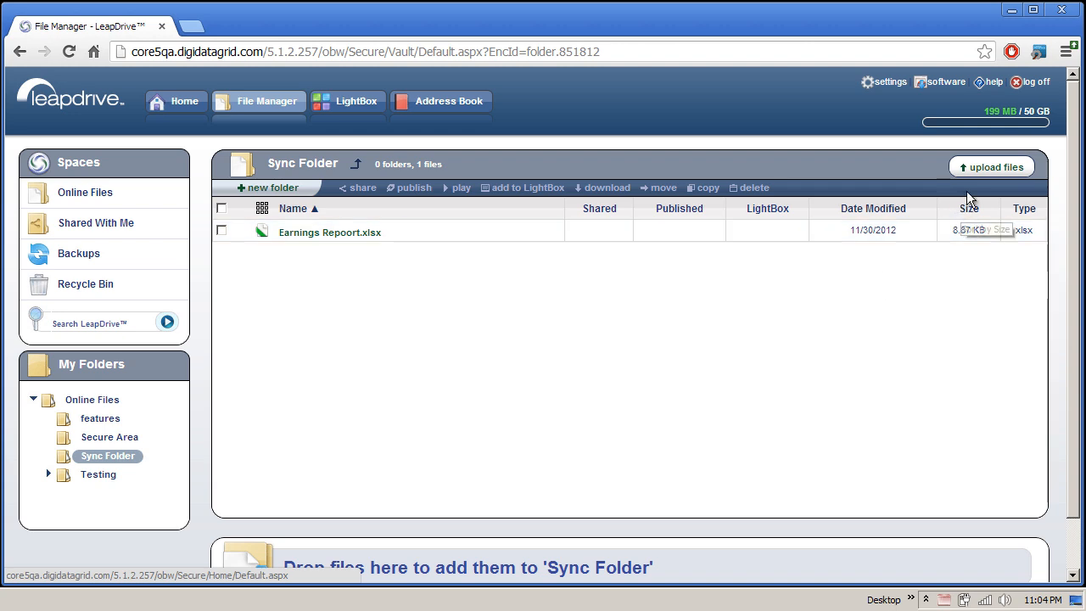
click(990, 166)
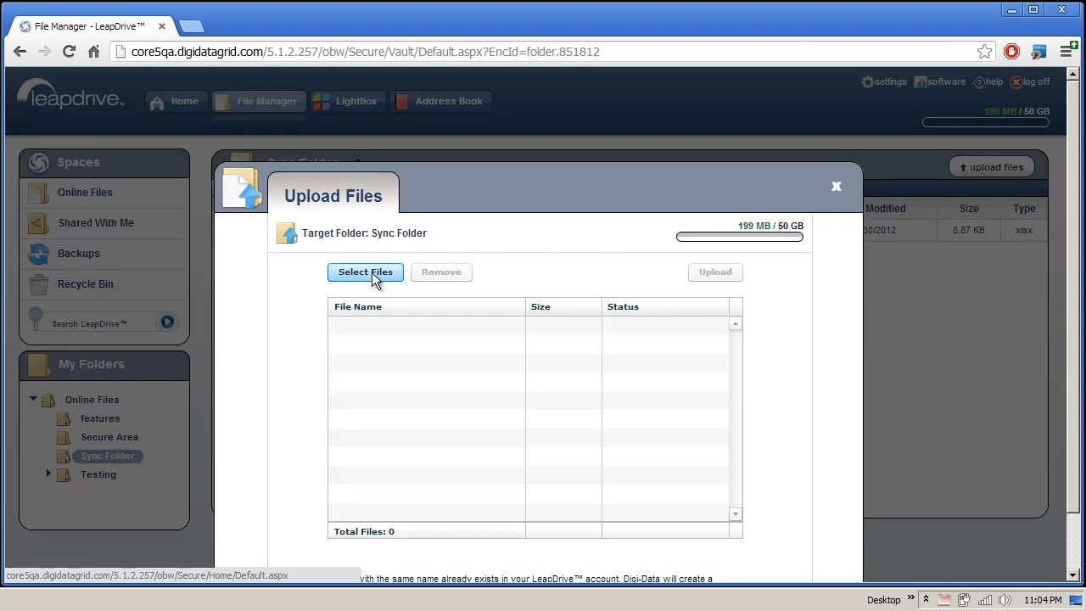
mouse_move(677, 443)
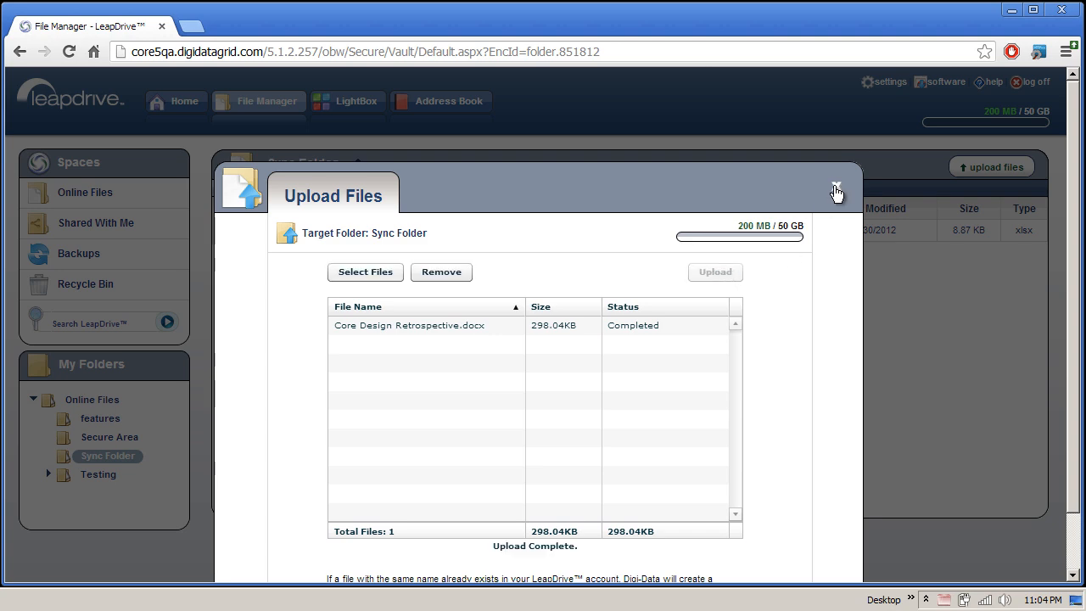
click(836, 190)
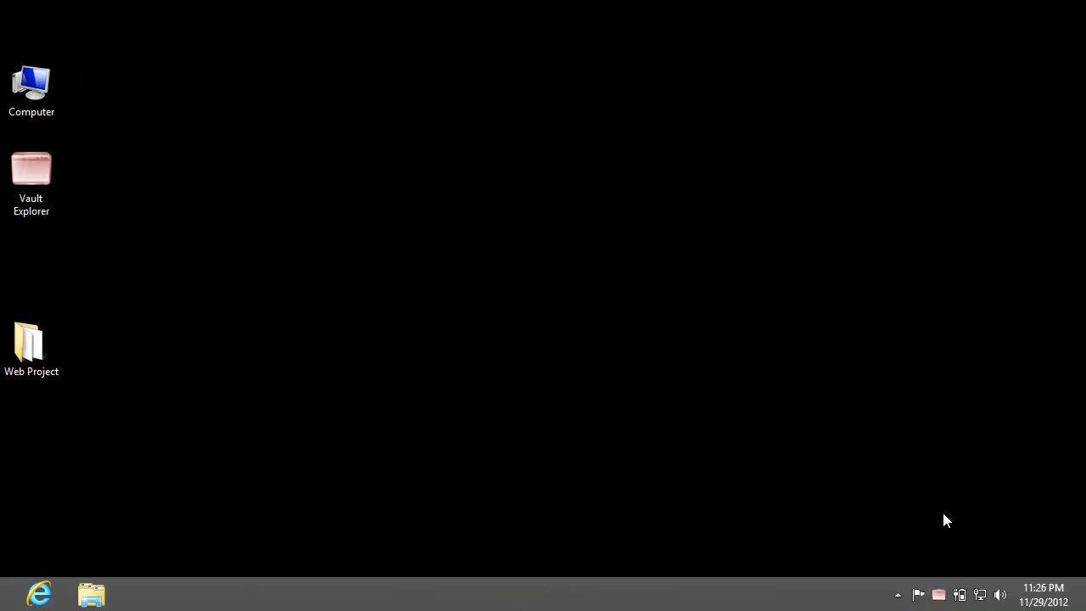
mouse_move(940, 594)
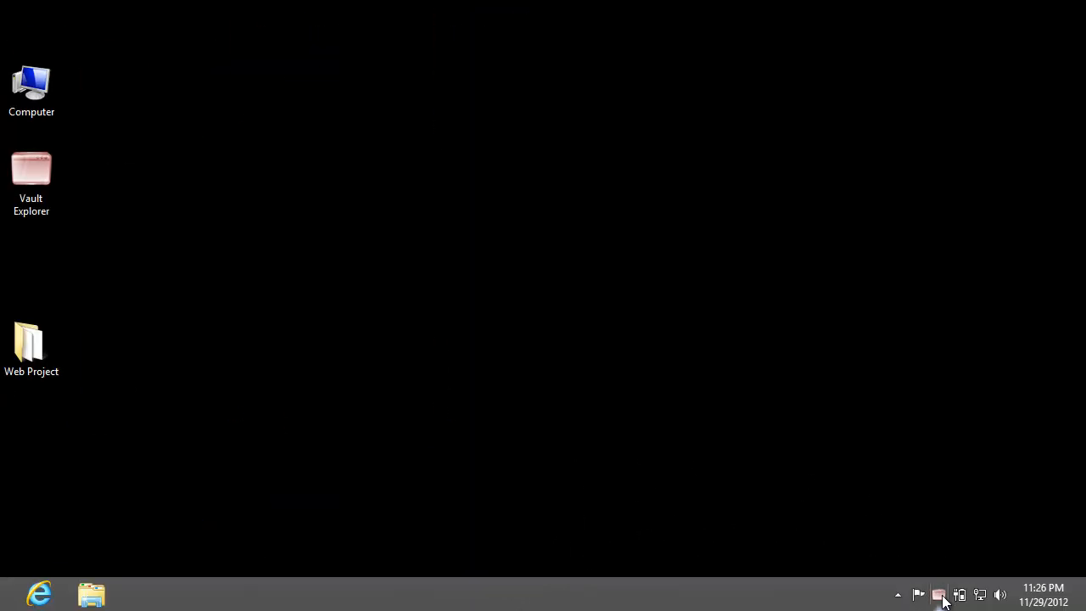
mouse_move(923, 485)
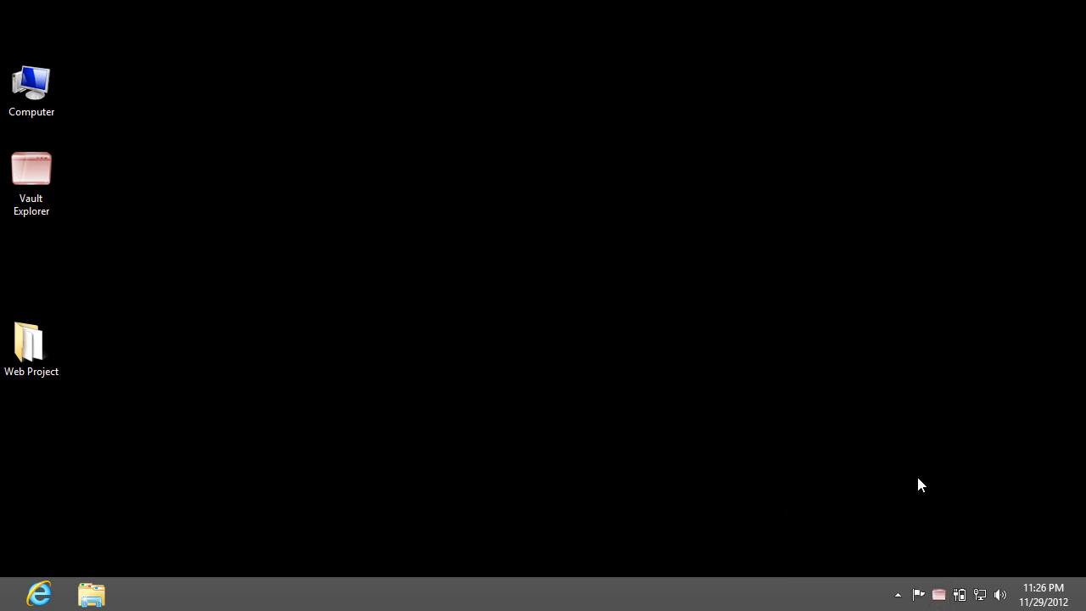
Rename the synced Earnings Repoort.xlsx on the second PC to Earnings Report.xlsx
click(92, 594)
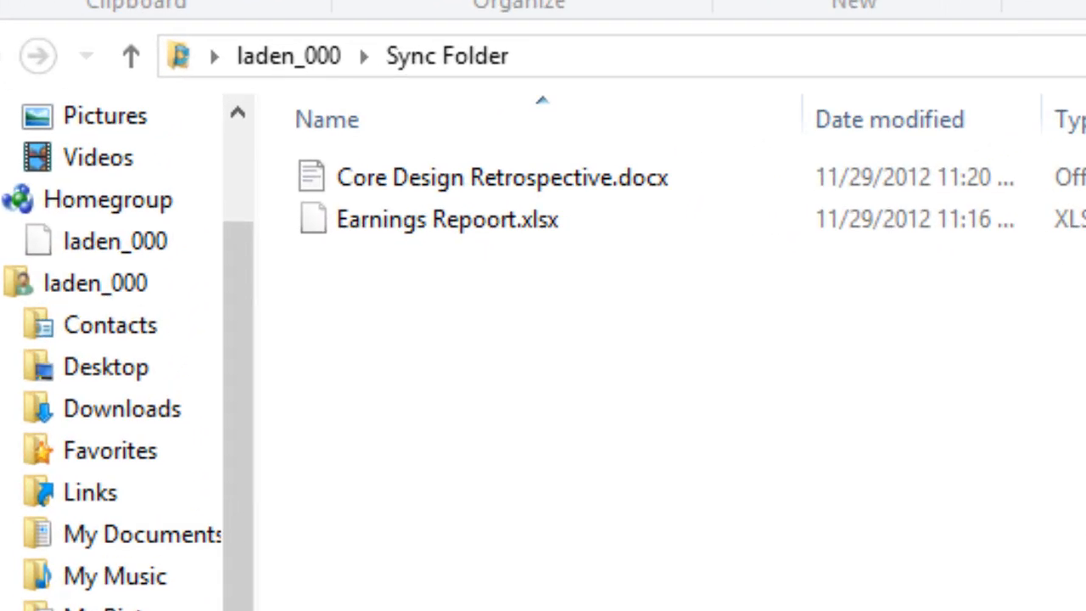
click(448, 219)
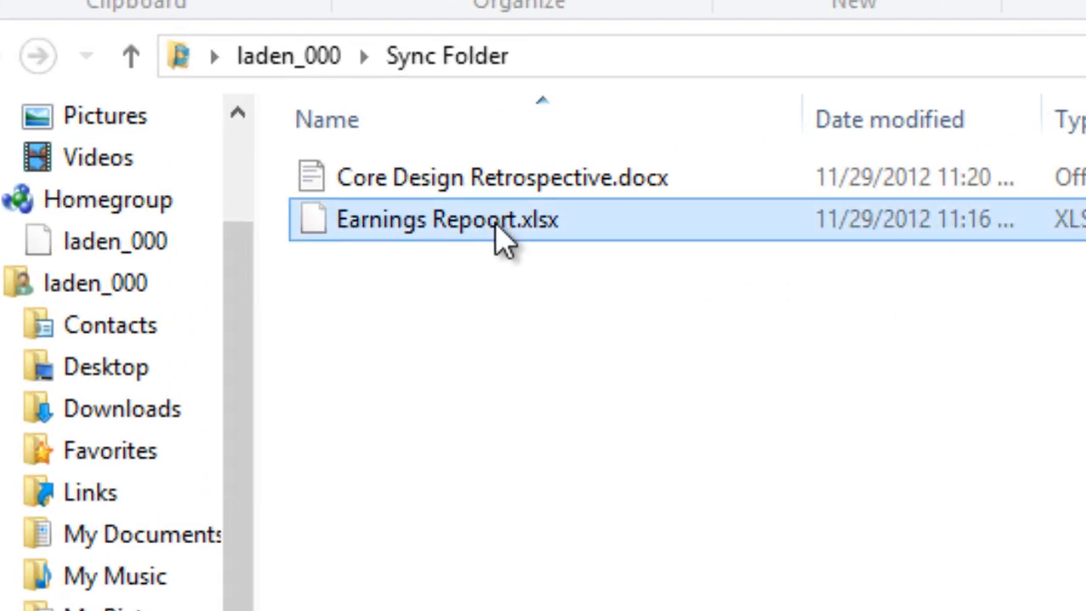
click(445, 220)
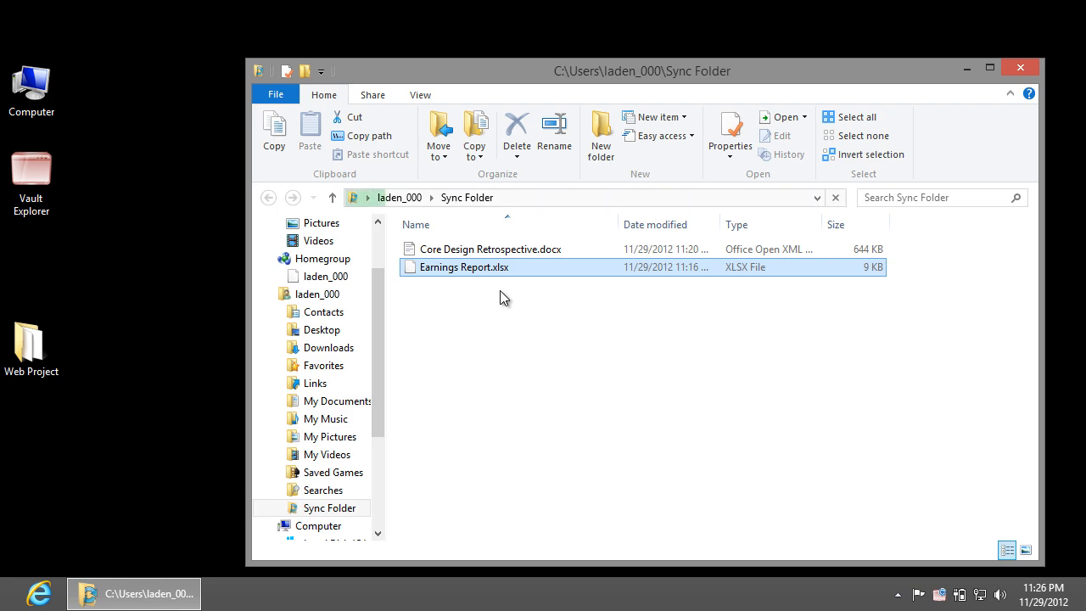
Edit the Abstract heading of Core Design Retrospective.docx in WordPad and save it
double_click(489, 247)
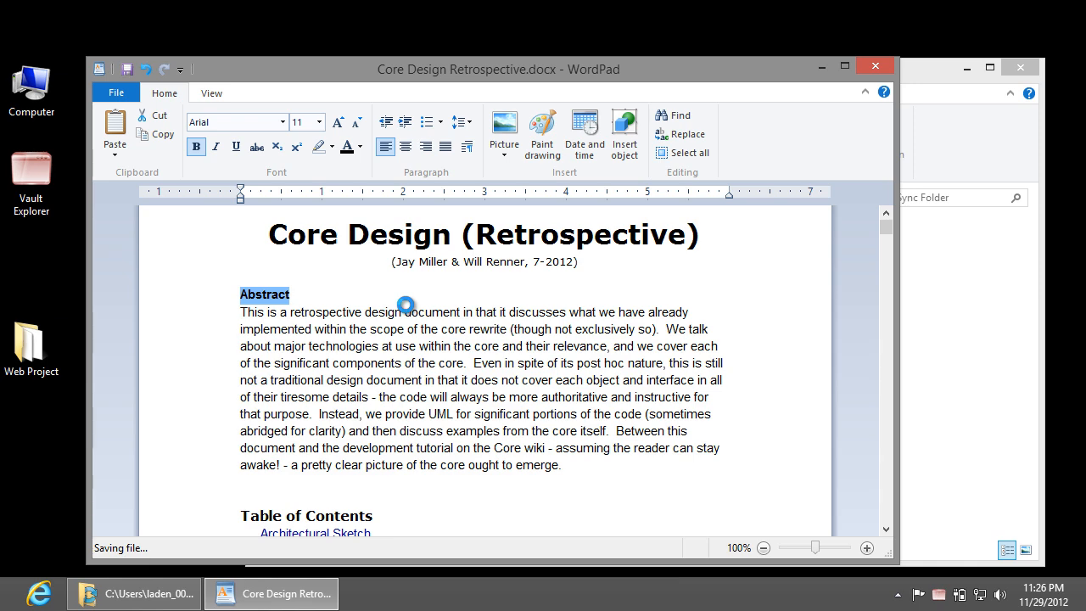
right_click(30, 339)
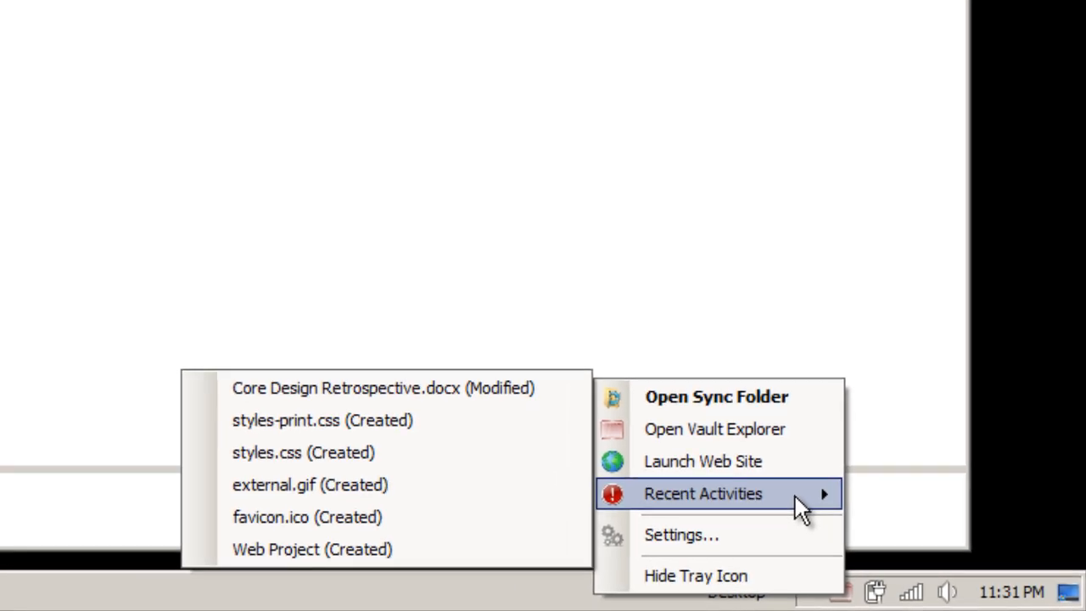
Open the modified Core Design Retrospective.docx from the first PC's Sync Folder
click(716, 397)
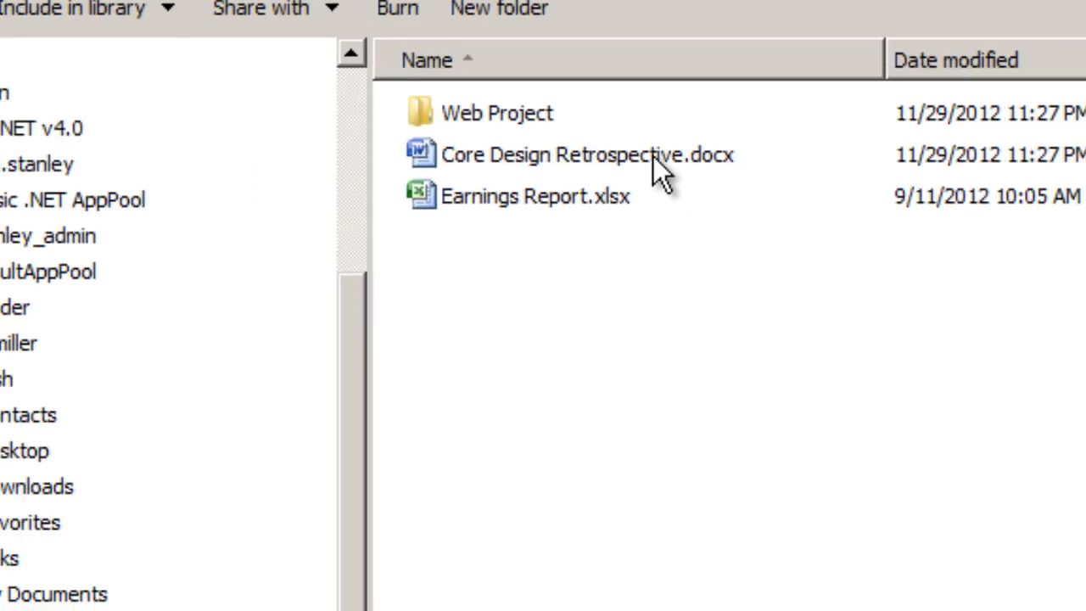
double_click(587, 154)
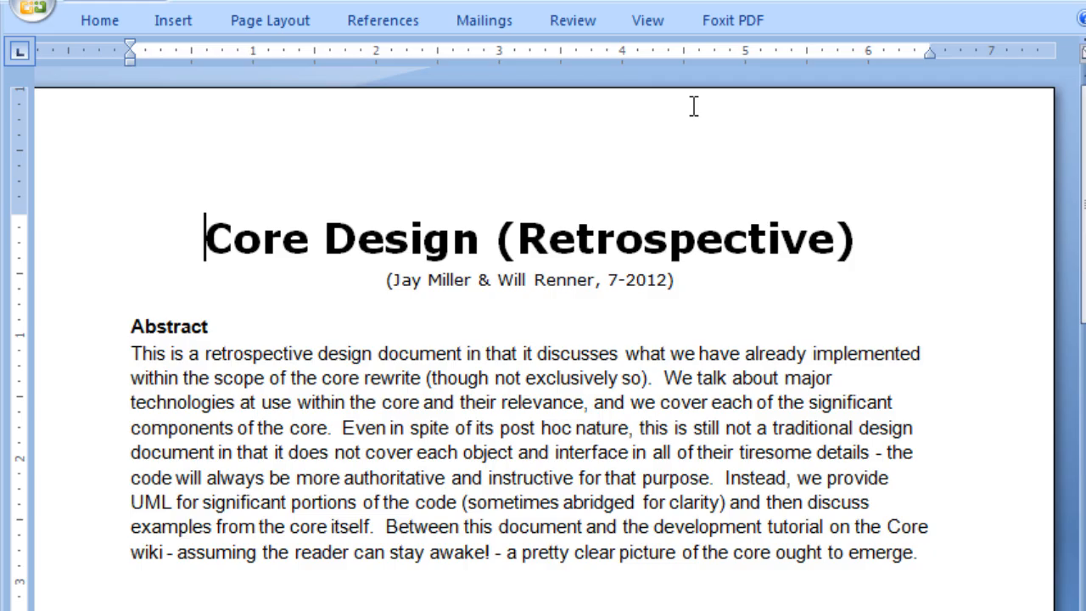